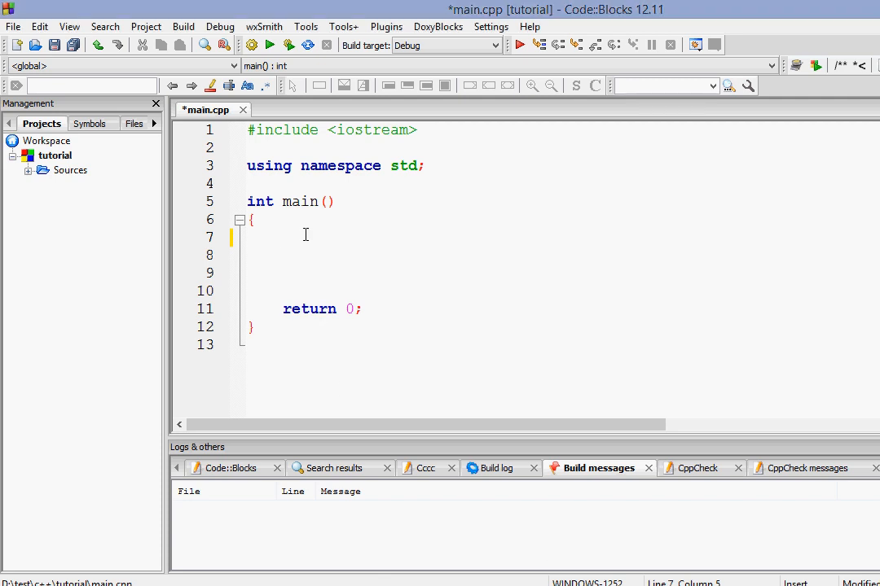
Write Raja = 5 on line 7 of main, trying and erasing a string "raja" and char 'c' value first.
type("Raja =")
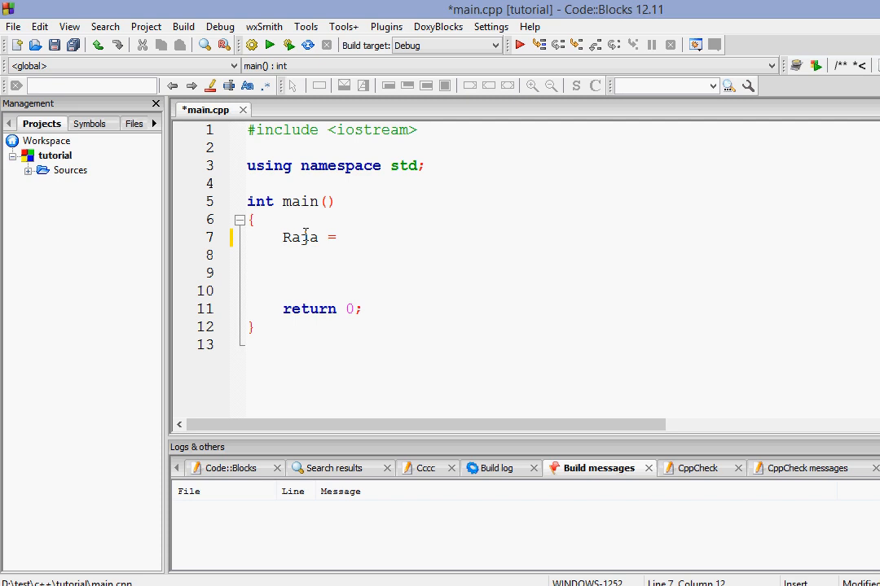
type("5,")
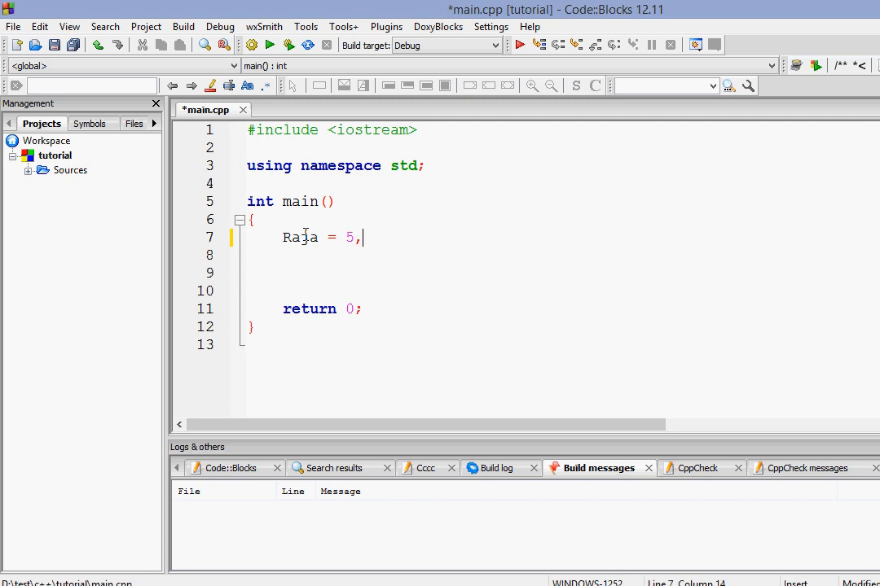
key("BackSpace")
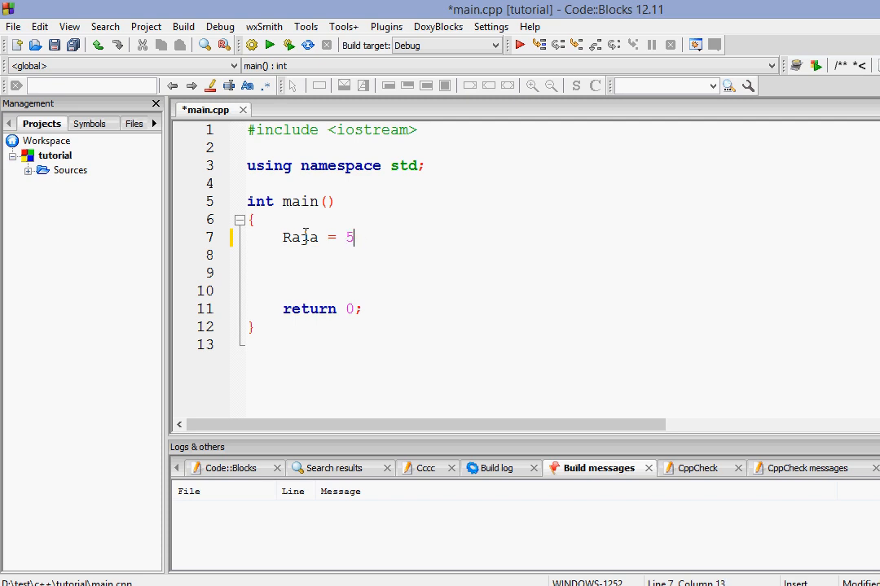
type("\"")
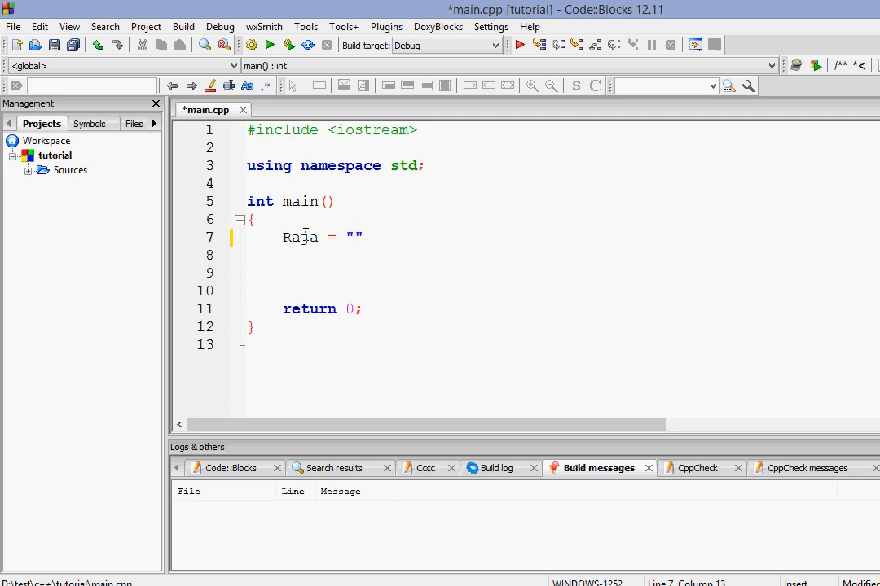
type("raja")
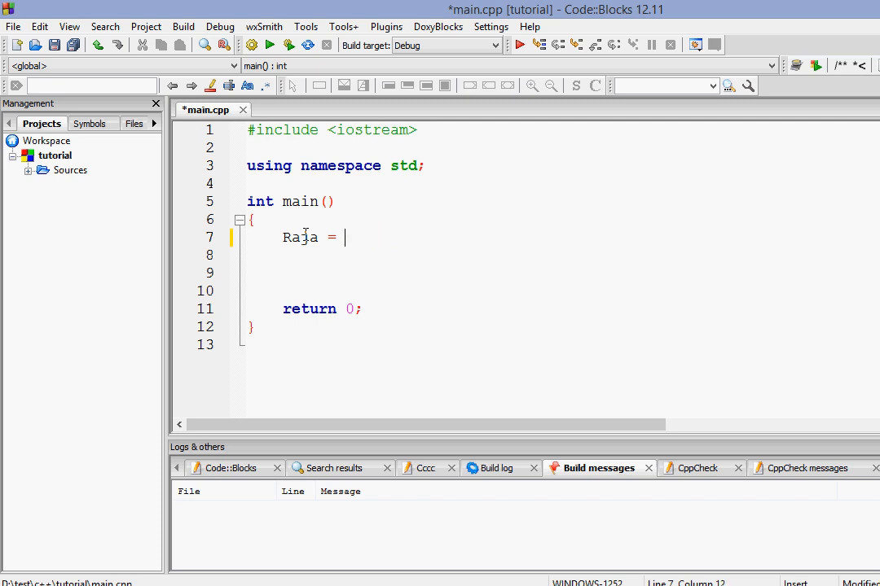
type("'c'")
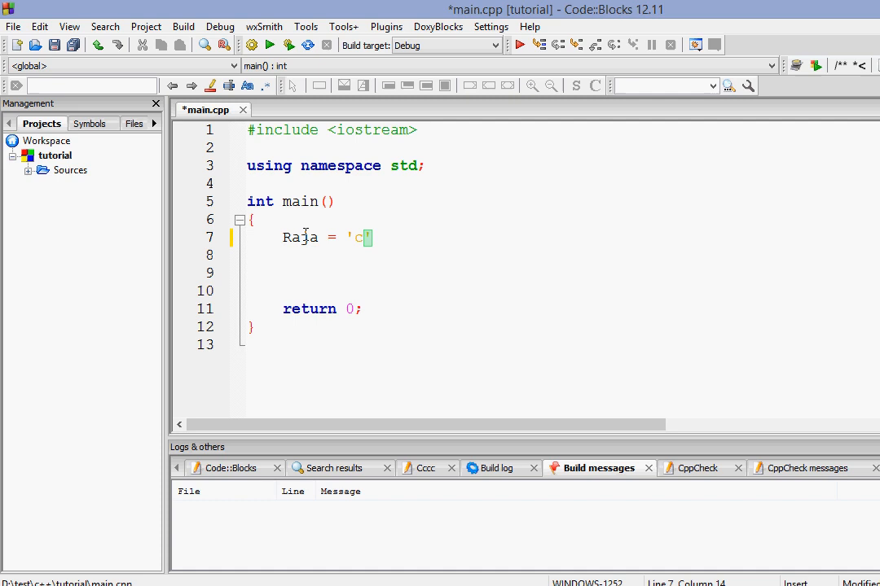
key("BackSpace")
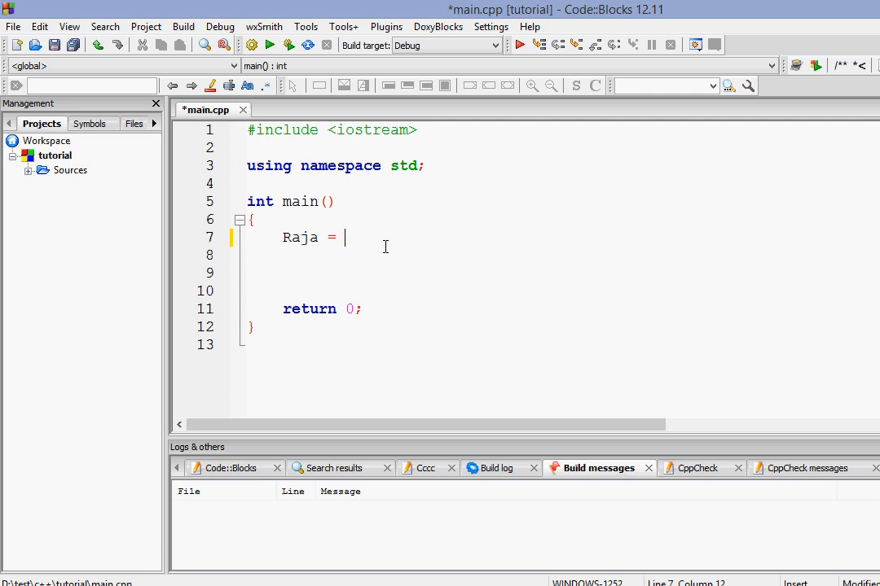
type("5")
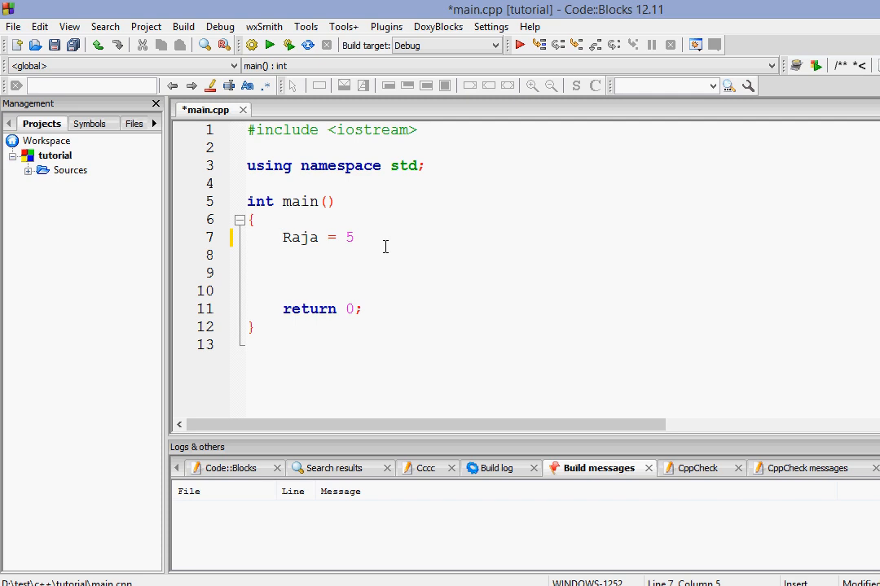
Complete the declaration as int Raja = 5; and start a new line below it.
type("int")
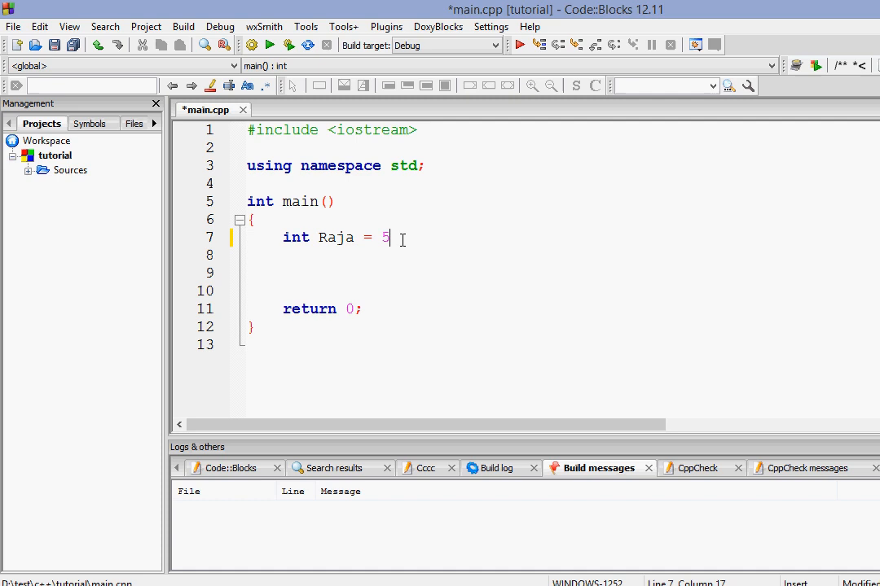
type(";")
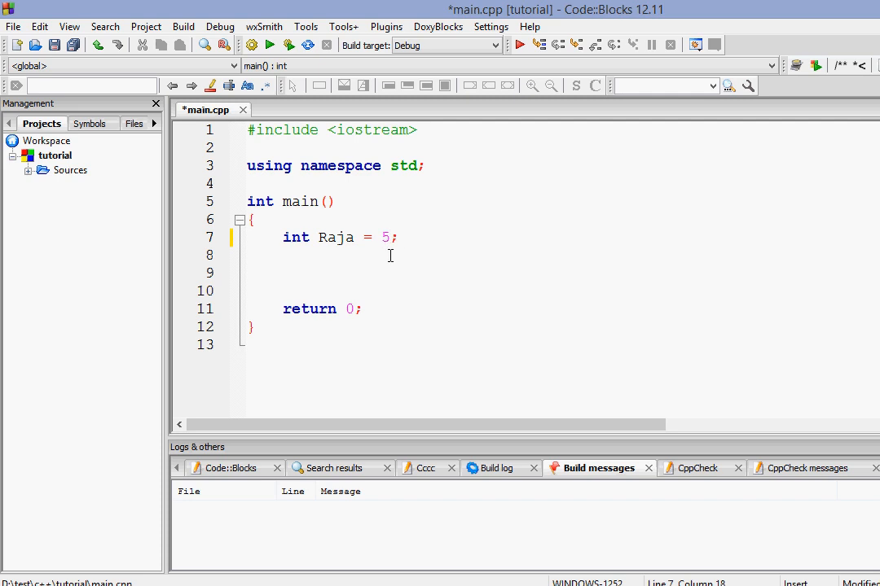
left_click(360, 238)
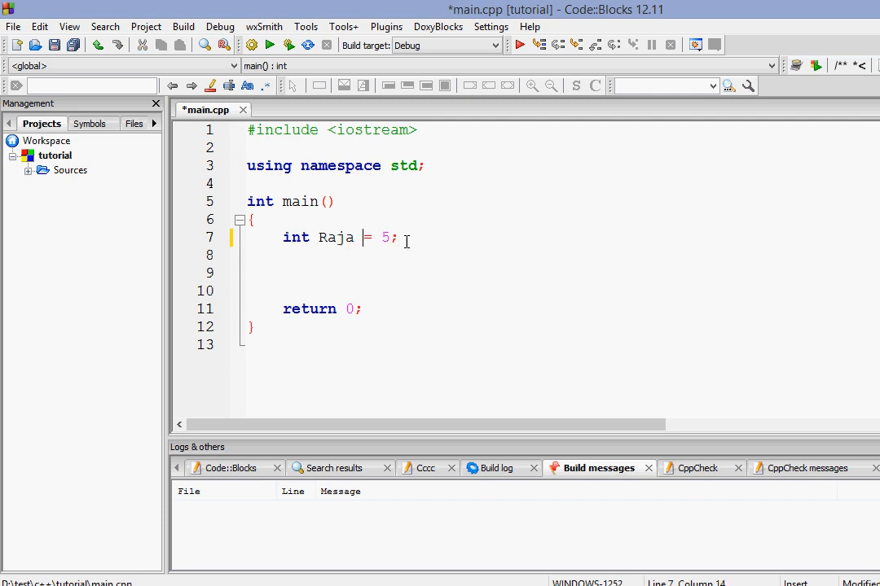
key("enter")
type("float")
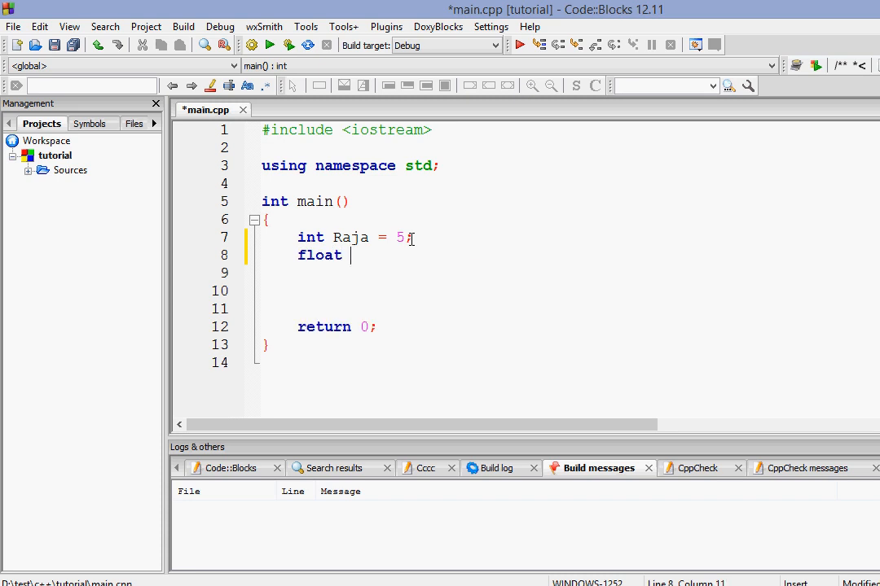
Declare float var = 5.5; and begin the next declaration with s.
type("var")
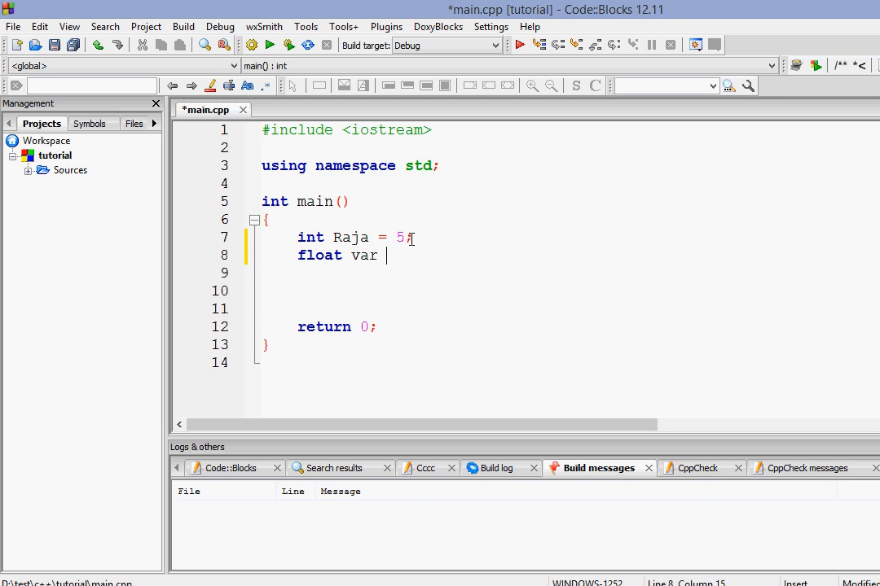
type("= 5")
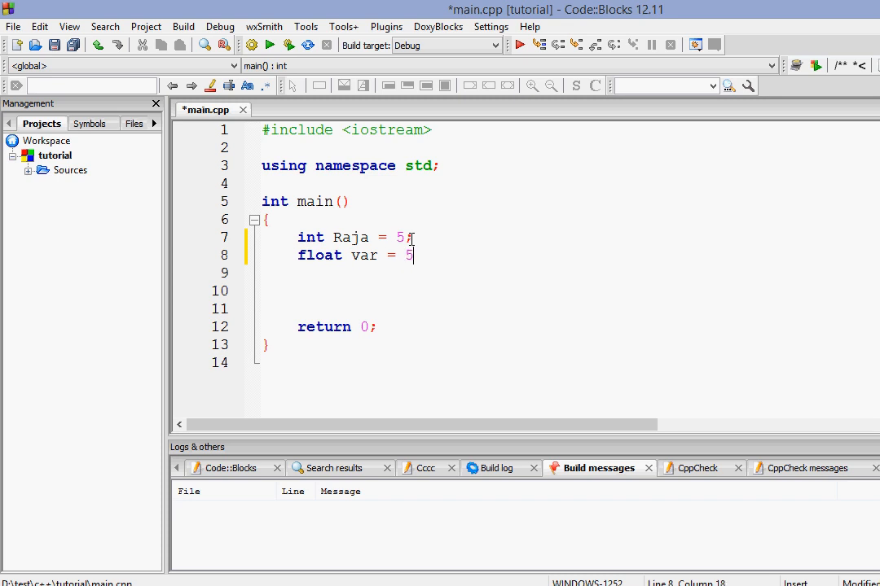
type(".5")
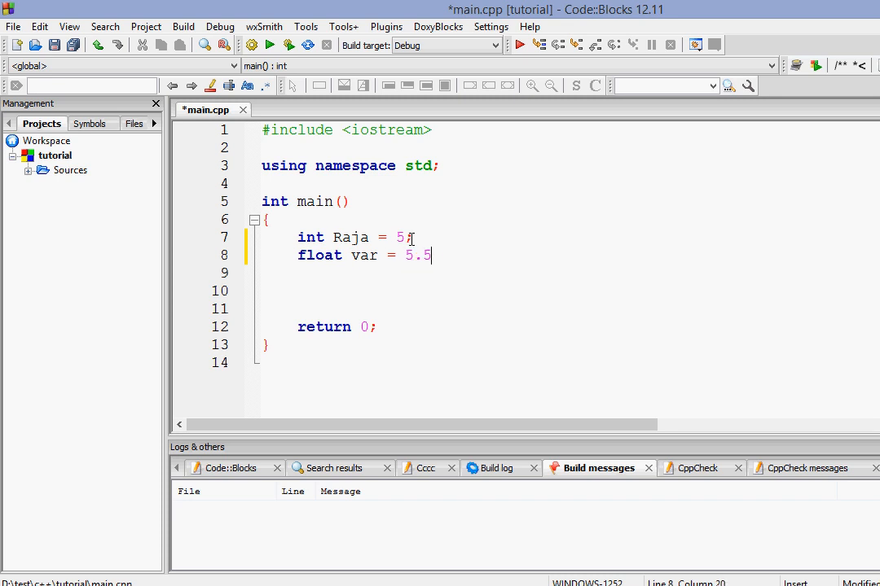
type(";")
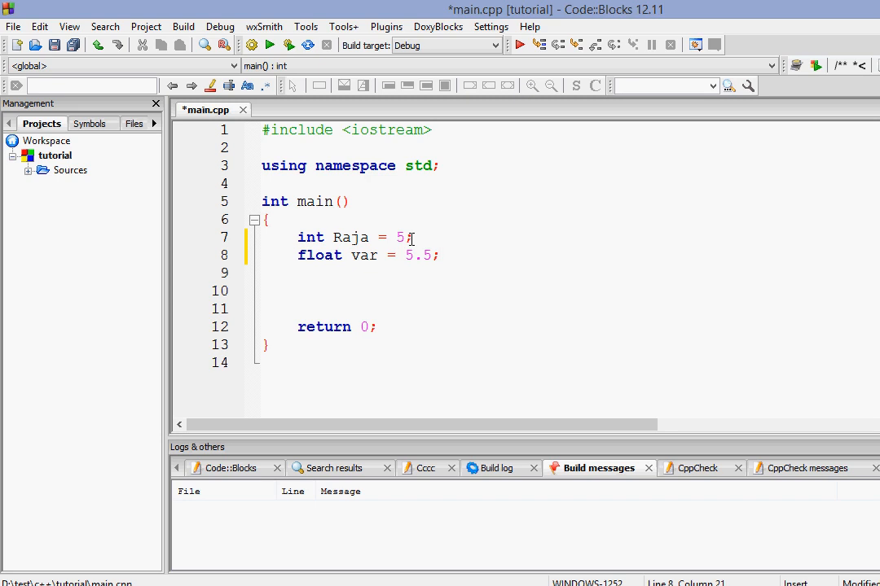
type("s")
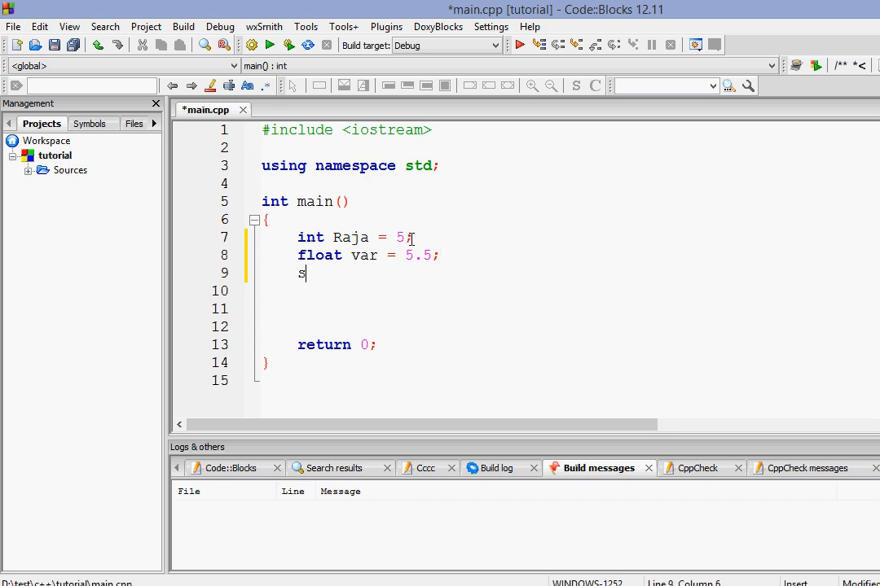
Declare string var1 = "Raja is cool"; on line 9 below the float.
type("tring")
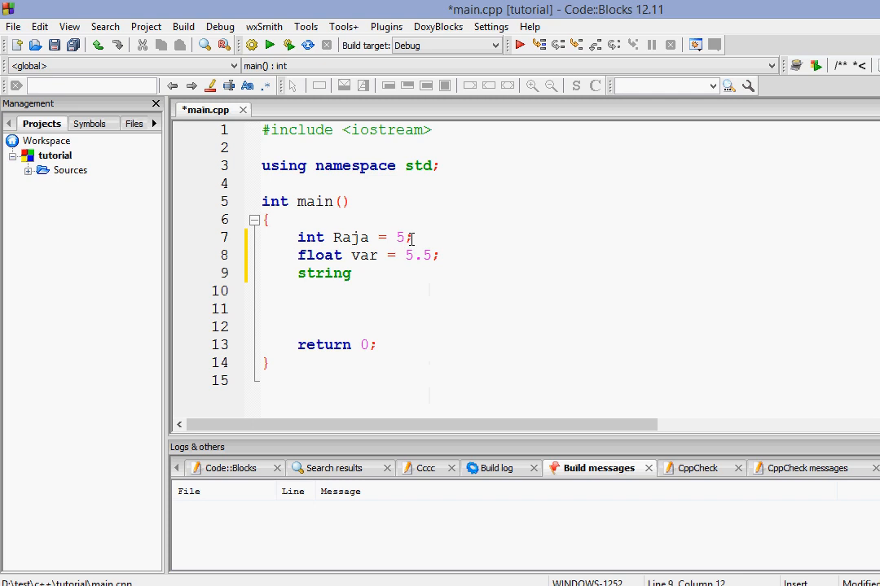
type("var1 =")
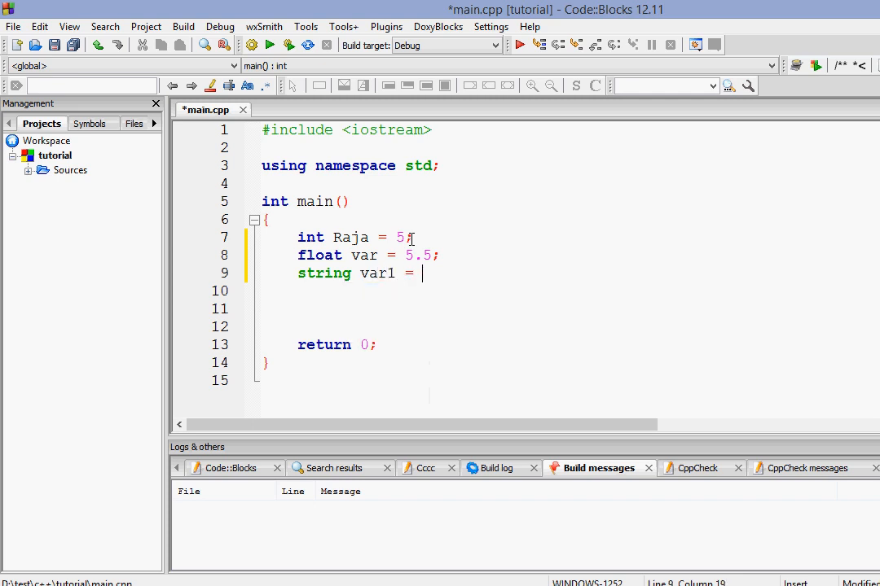
type("\"\"")
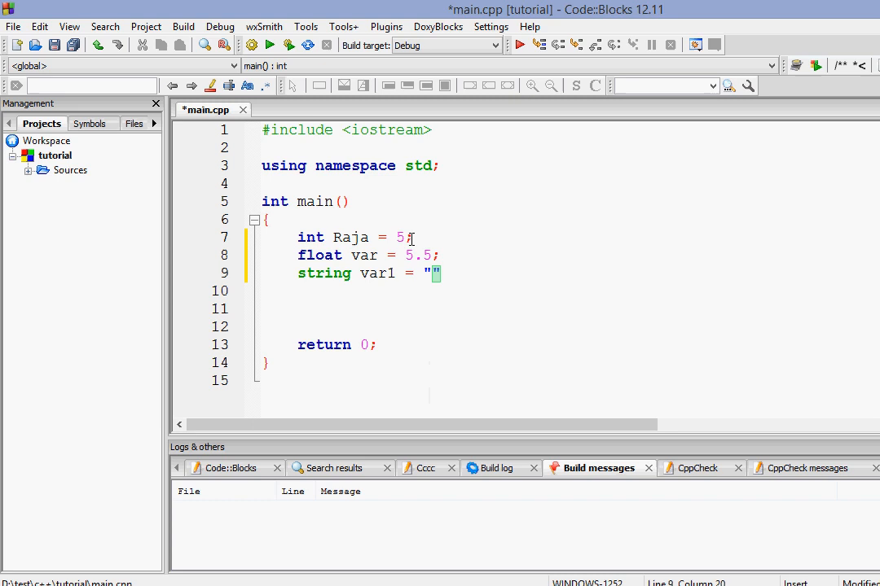
type("Ra")
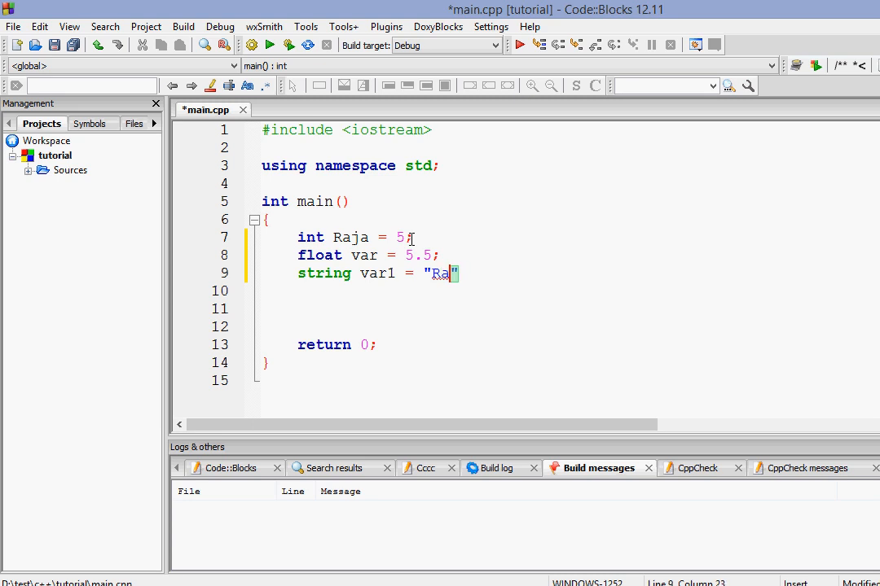
type("ja is cool")
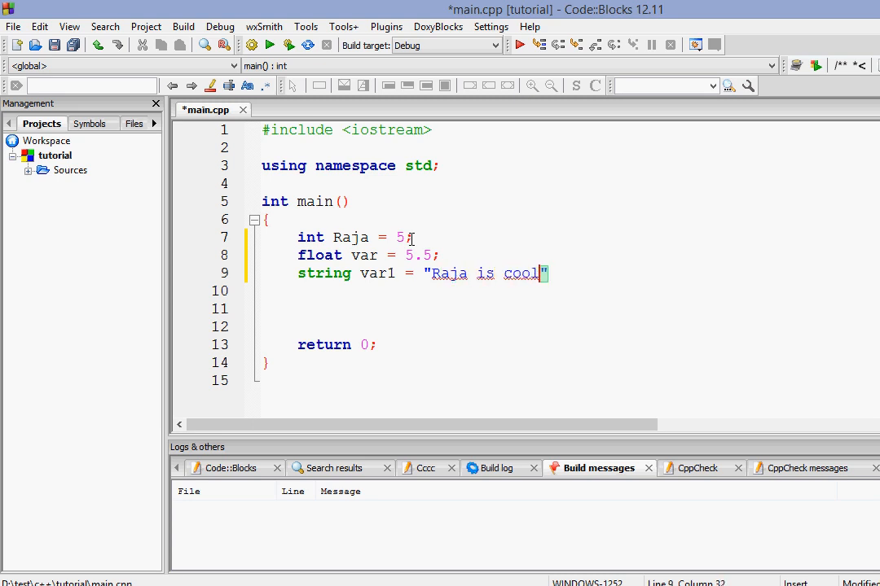
type(";")
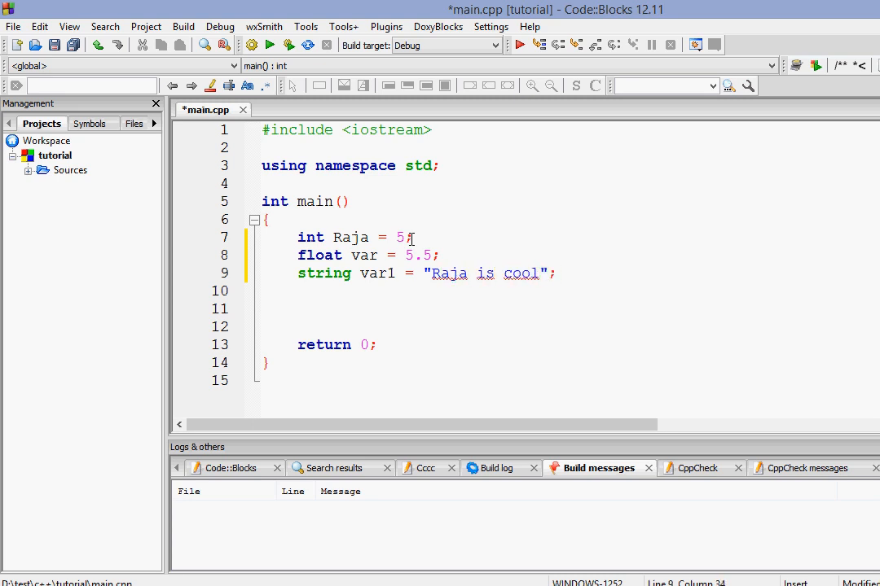
left_click_drag(433, 273, 495, 273)
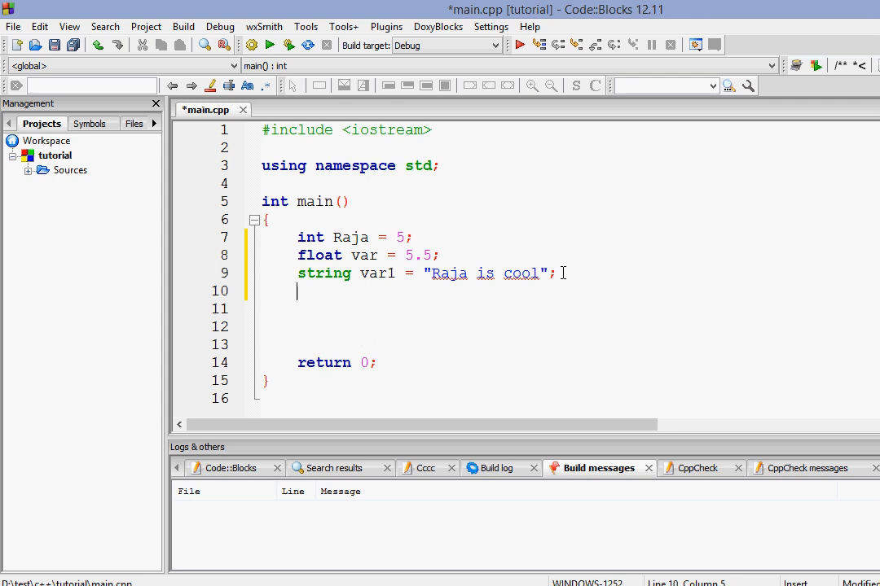
Declare char var2 = 'a'; on line 10, correcting a mistyped c to a.
type("char")
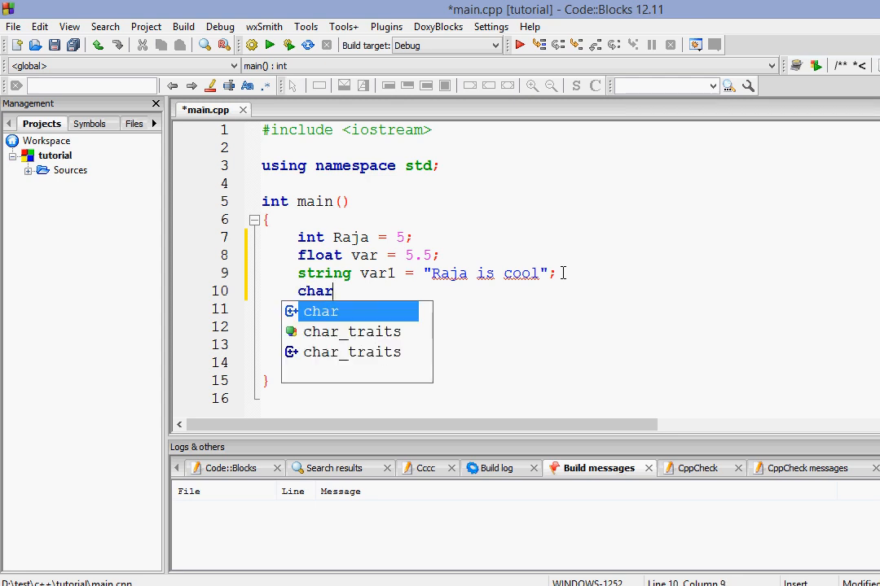
type("var")
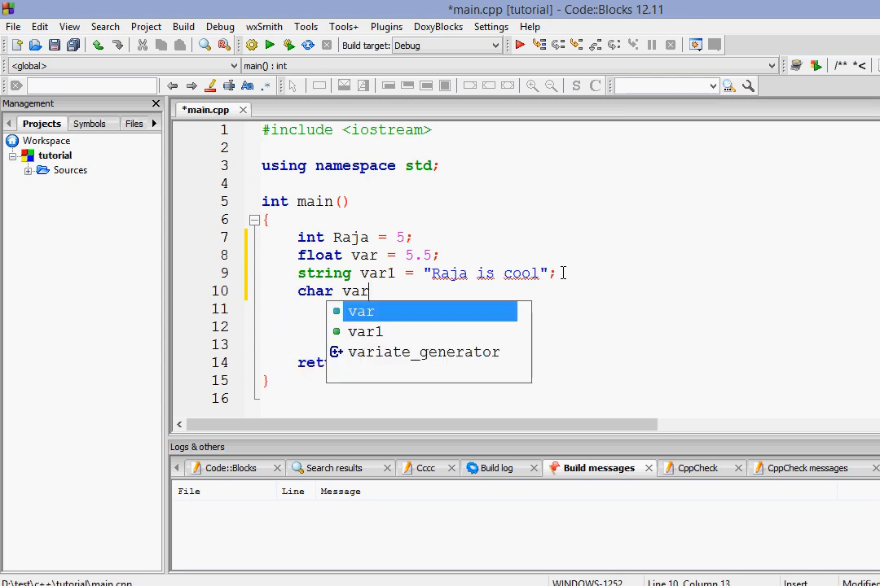
type("2 =")
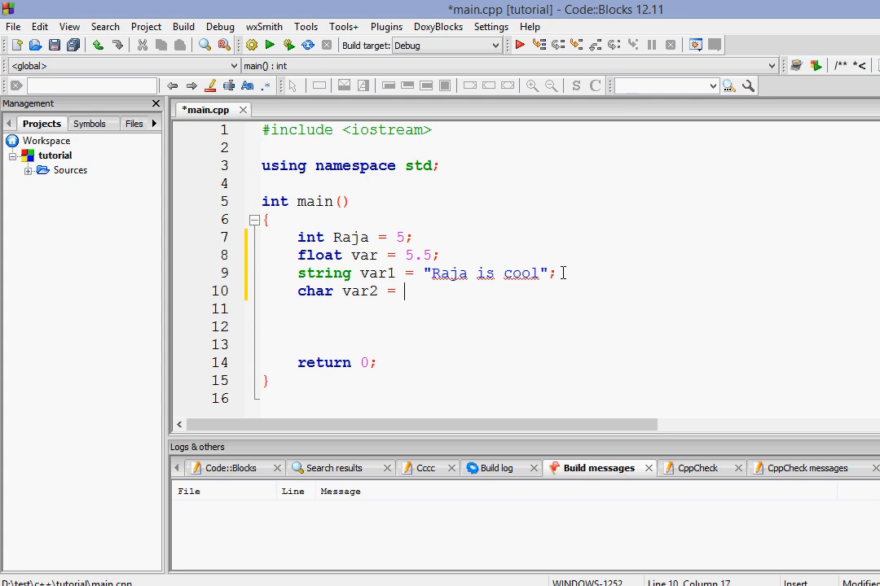
type("'")
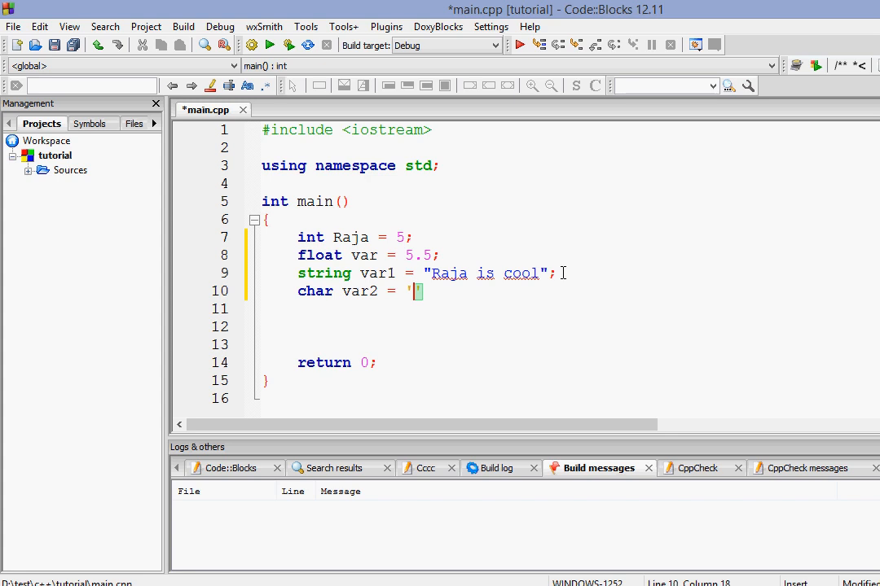
type("c")
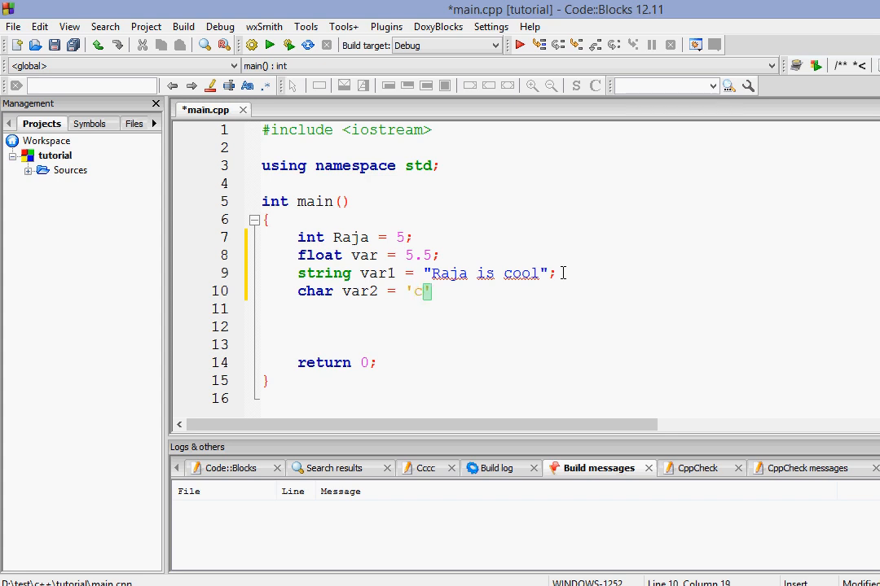
key("Backspace")
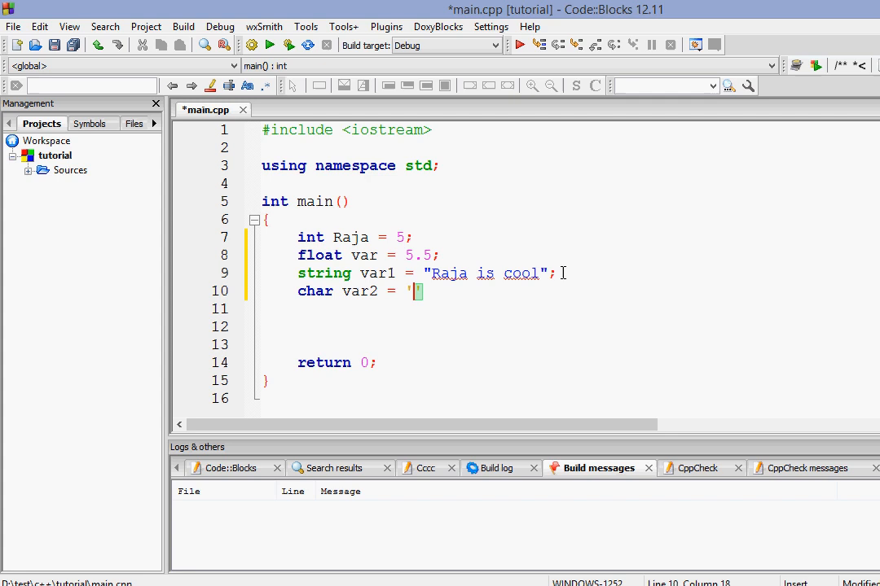
type("a")
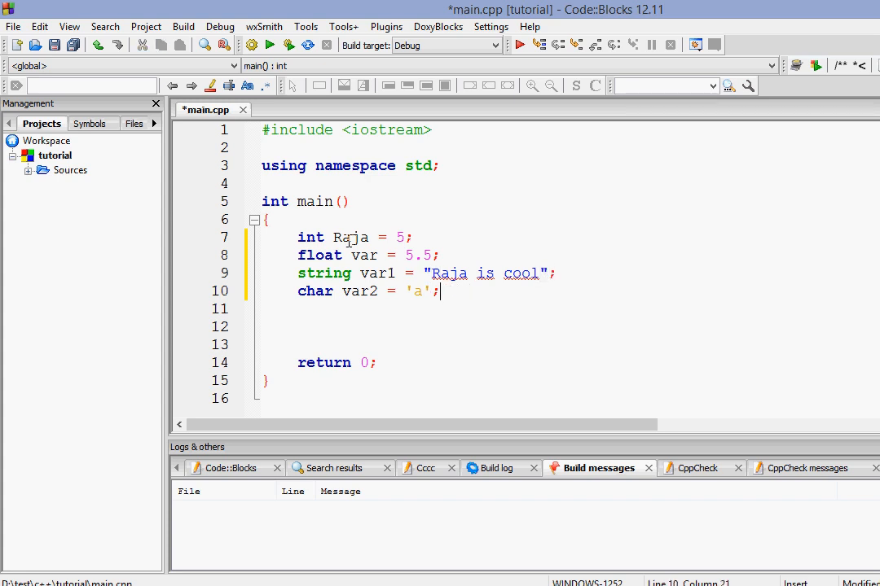
Highlight words in the declarations, then delete lines 7-10 so main holds only return 0;.
double_click(375, 273)
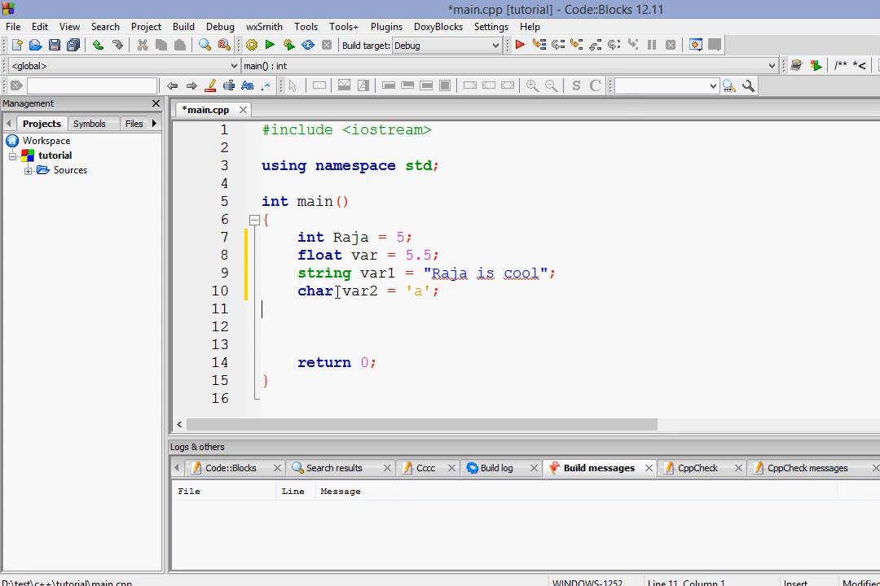
double_click(313, 290)
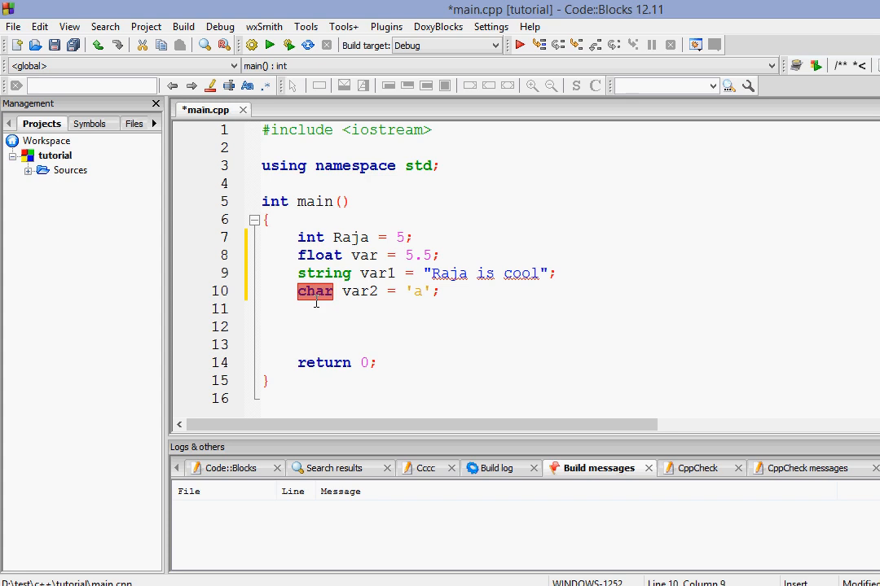
double_click(358, 290)
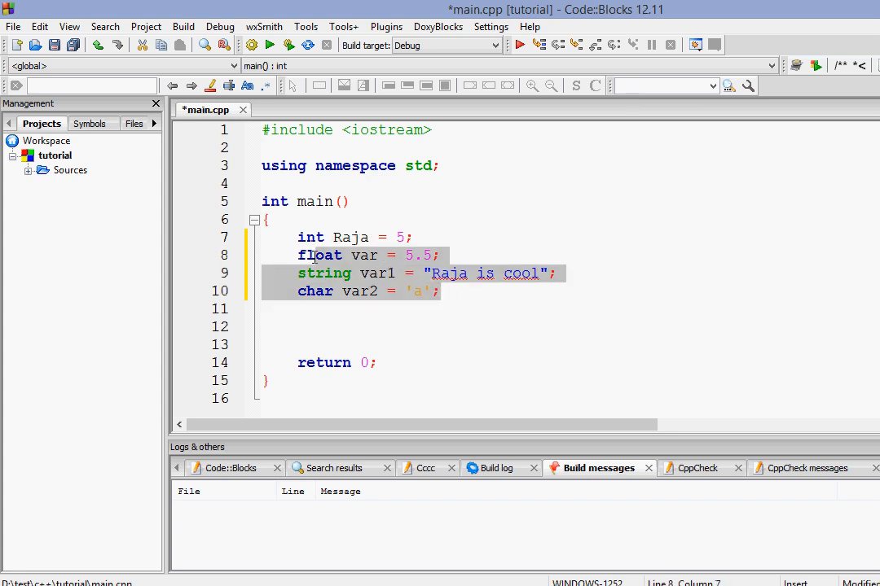
key("Delete")
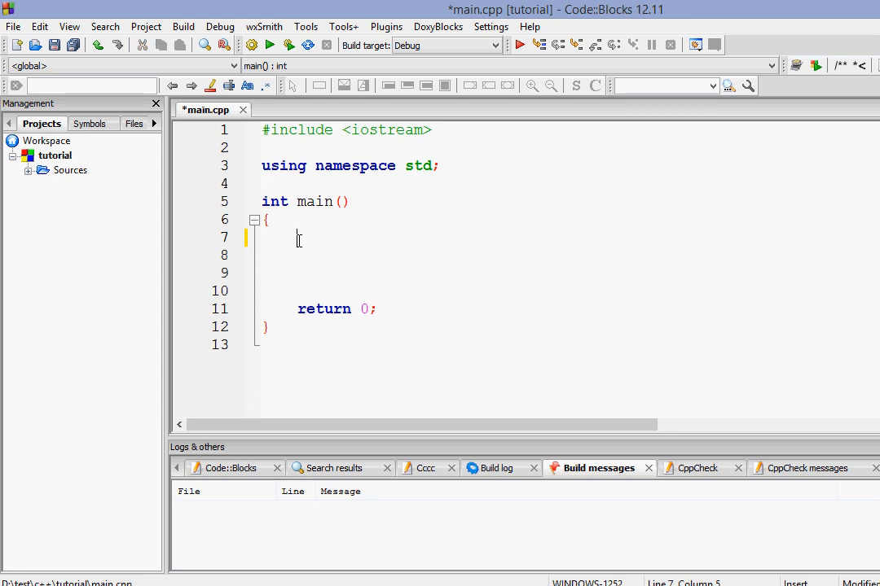
Declare the invalid int 5raja = 5; in main and build the file.
type("int")
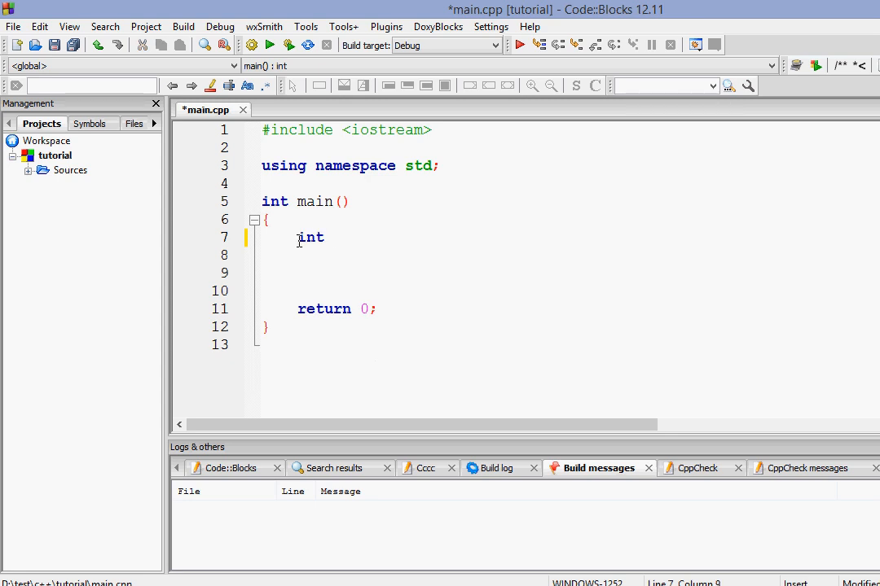
type("5")
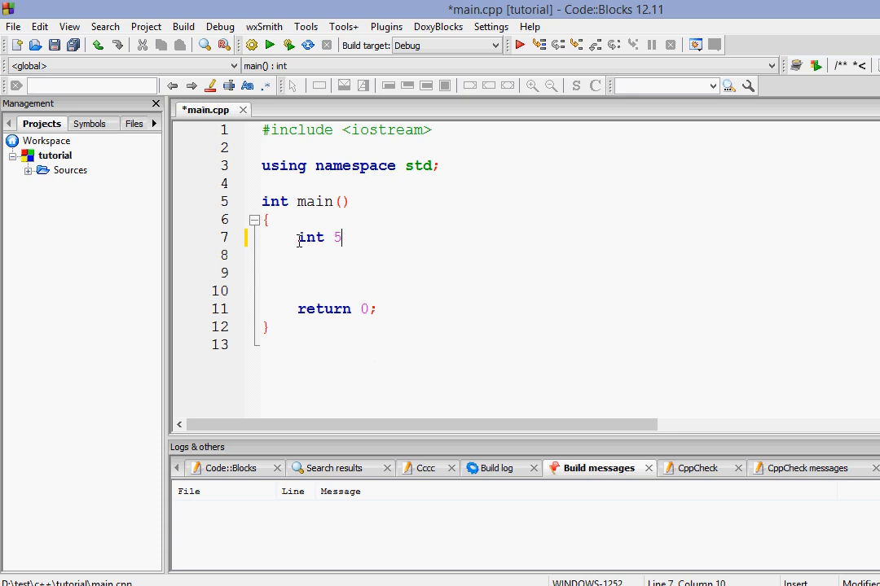
type("raja")
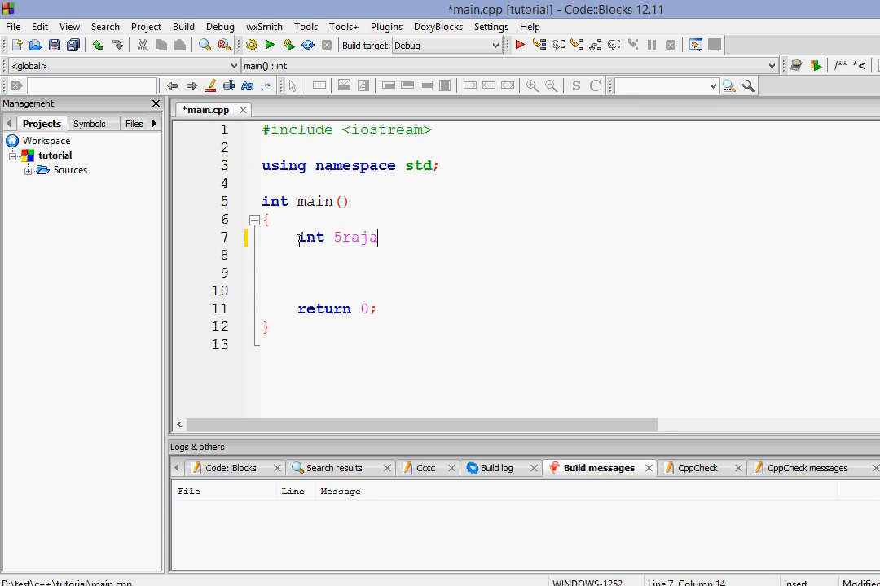
type("= 5;")
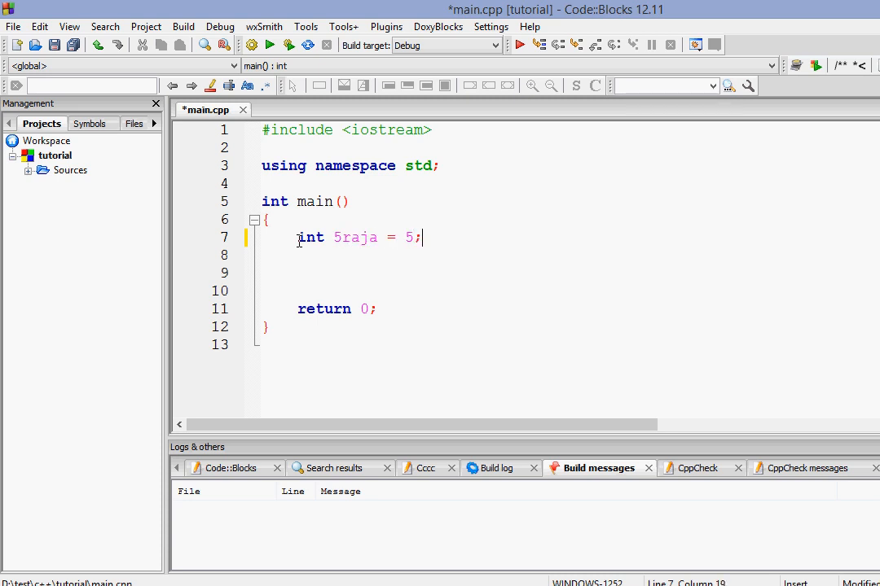
left_click(287, 46)
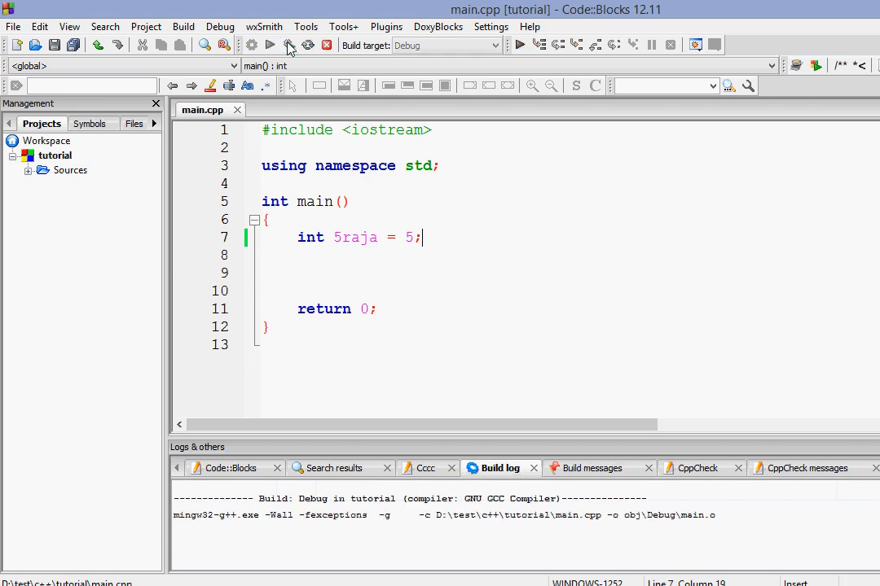
Rebuild to see the invalid-suffix errors for 5raja before renaming it to raja.
left_click(270, 45)
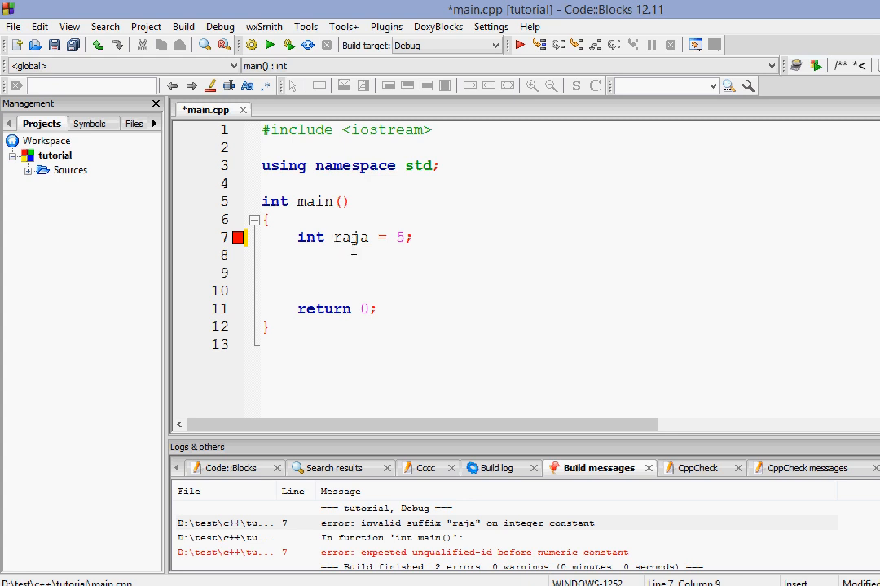
mouse_move(335, 238)
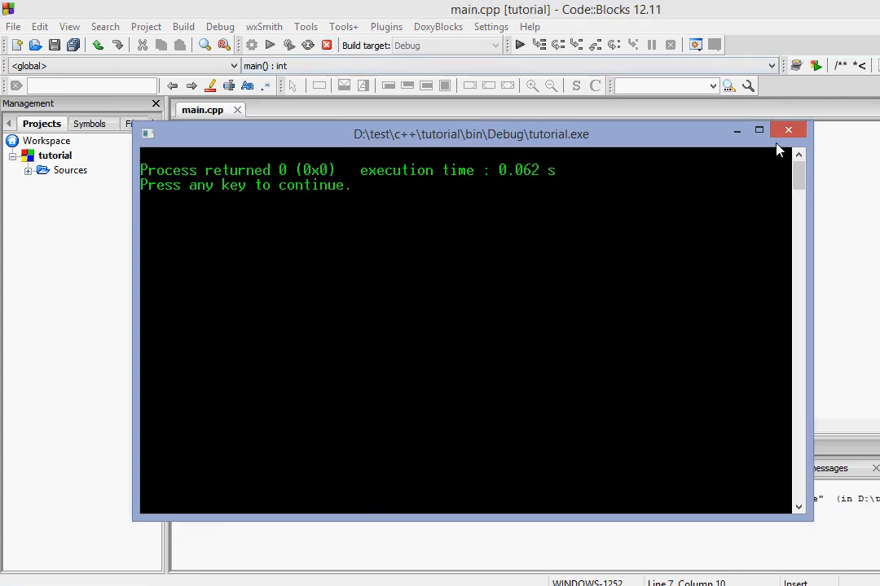
Run the program with int raja = 5;, close the console after it returns 0, and rename the variable raja5.
left_click(787, 129)
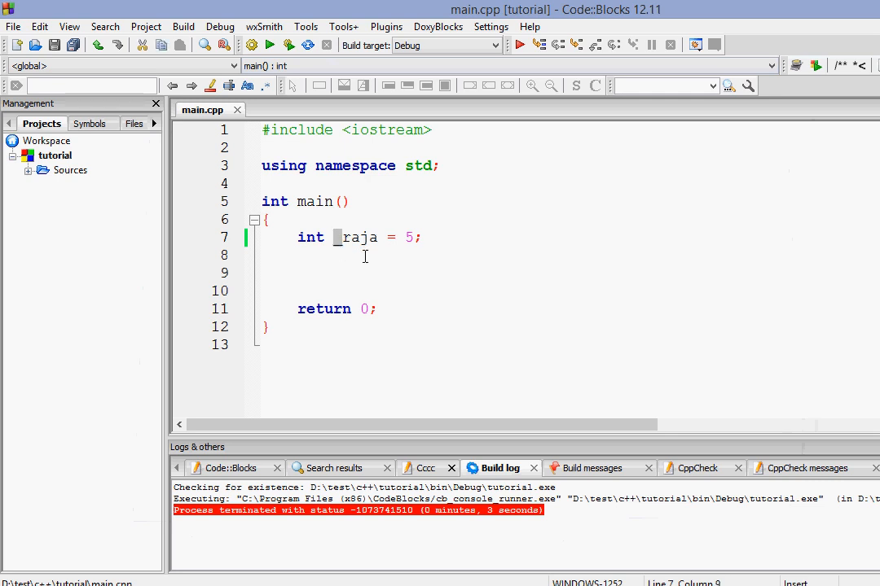
type("j")
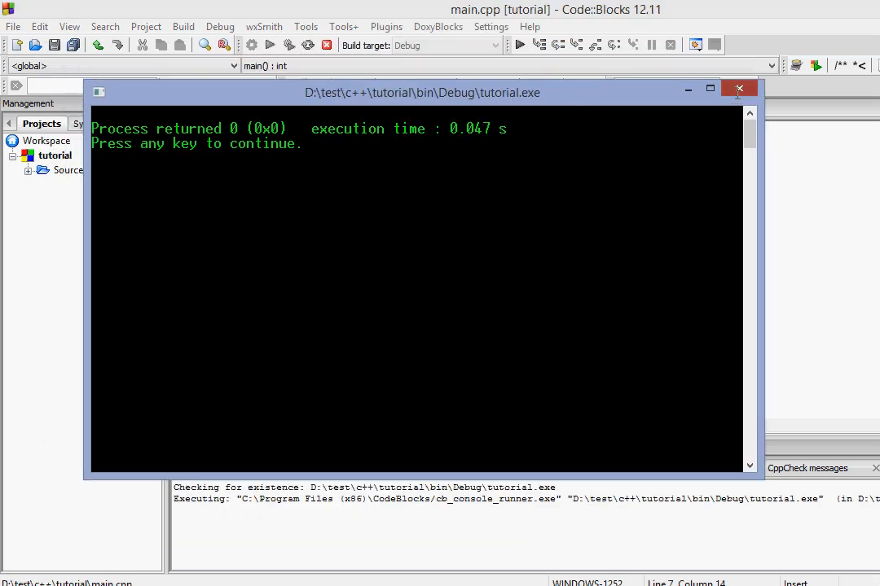
left_click(738, 88)
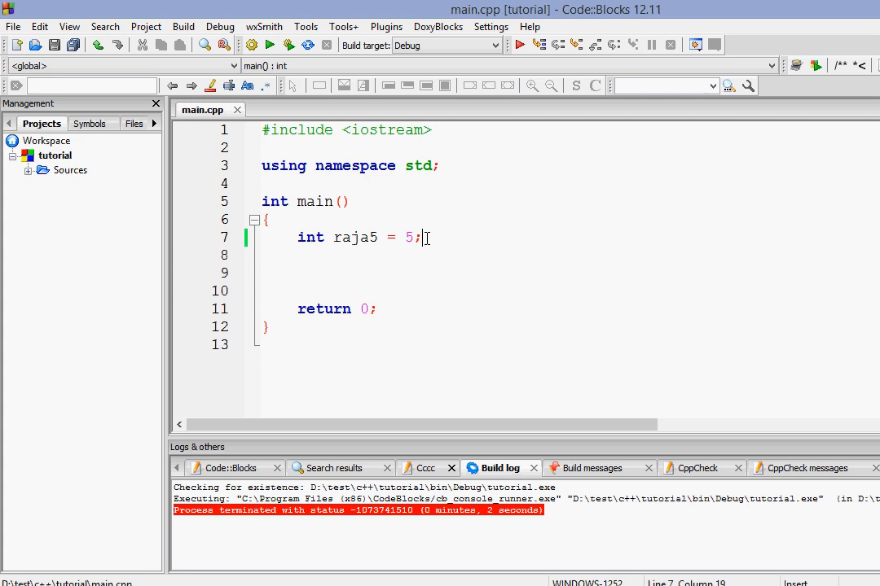
mouse_move(437, 251)
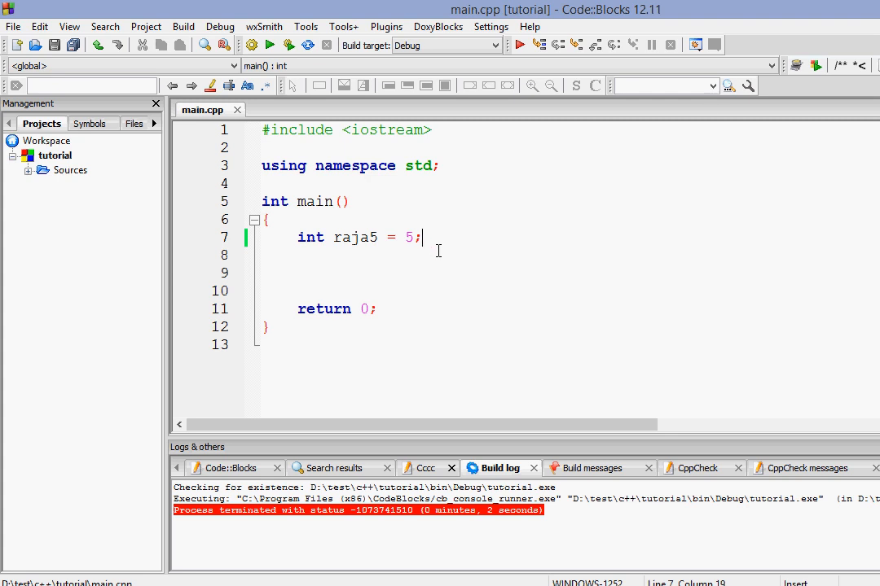